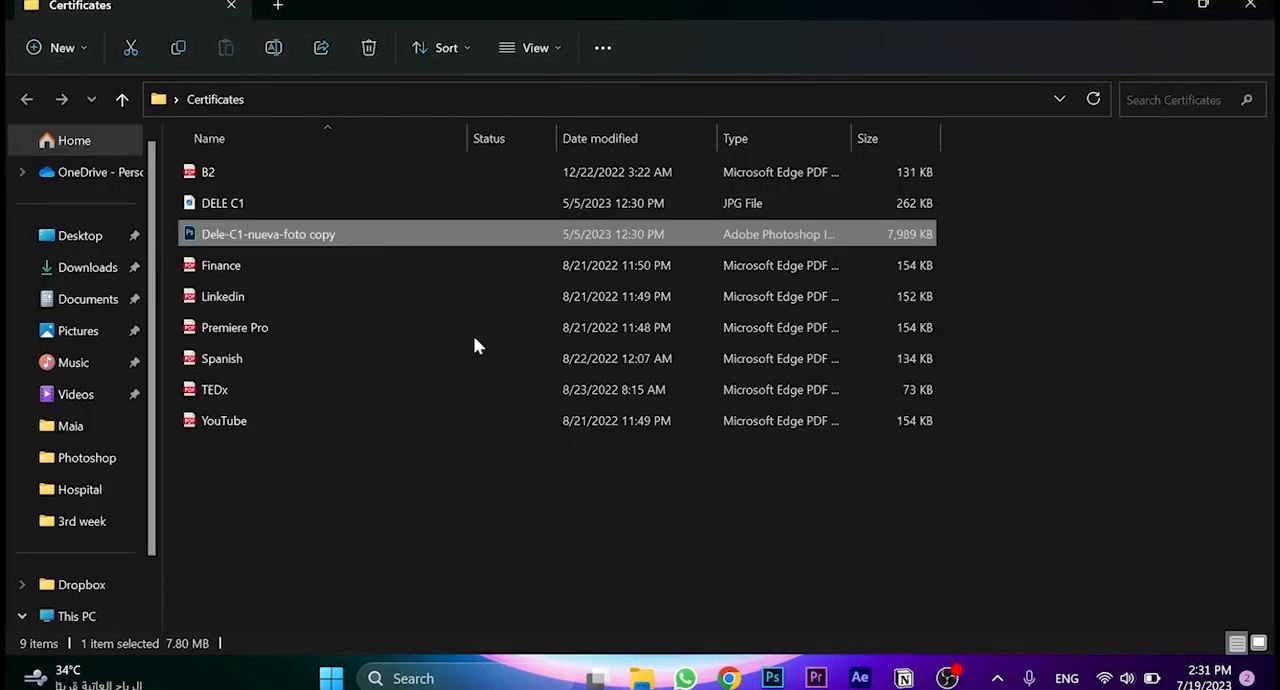
mouse_move(415, 254)
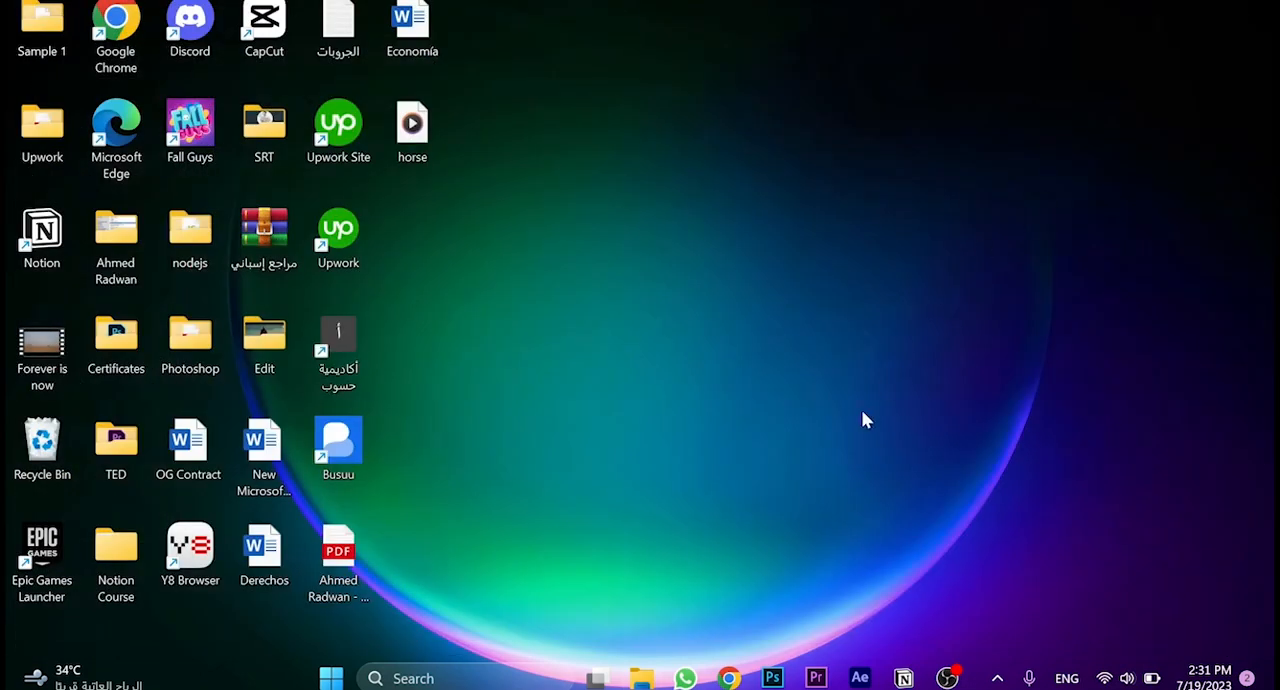
Launch Chrome, go to google.com and search for dafont.
double_click(113, 25)
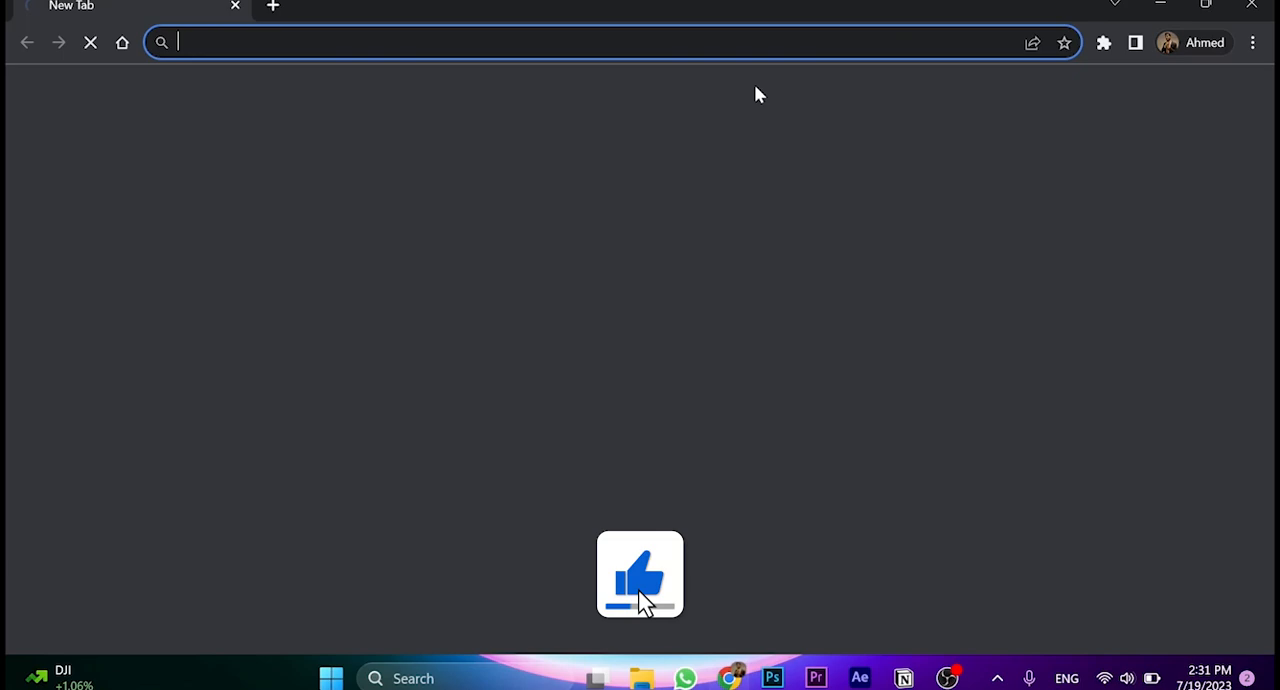
text(google.com)
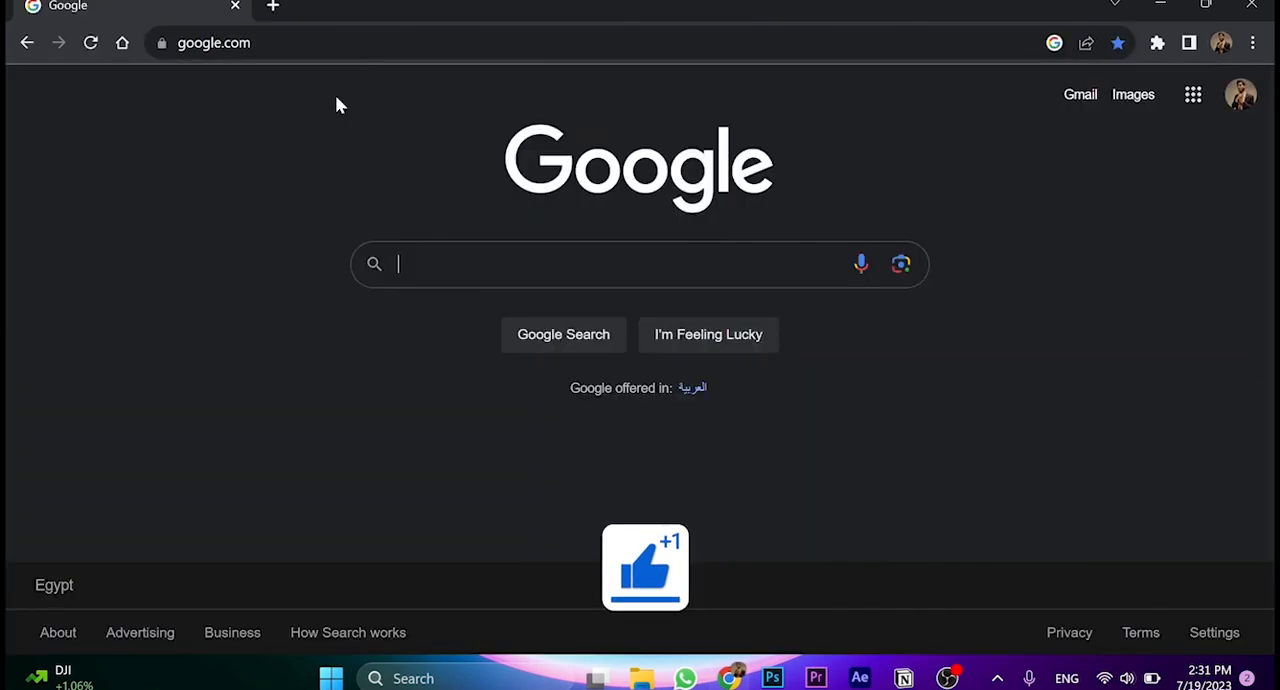
text(dafot)
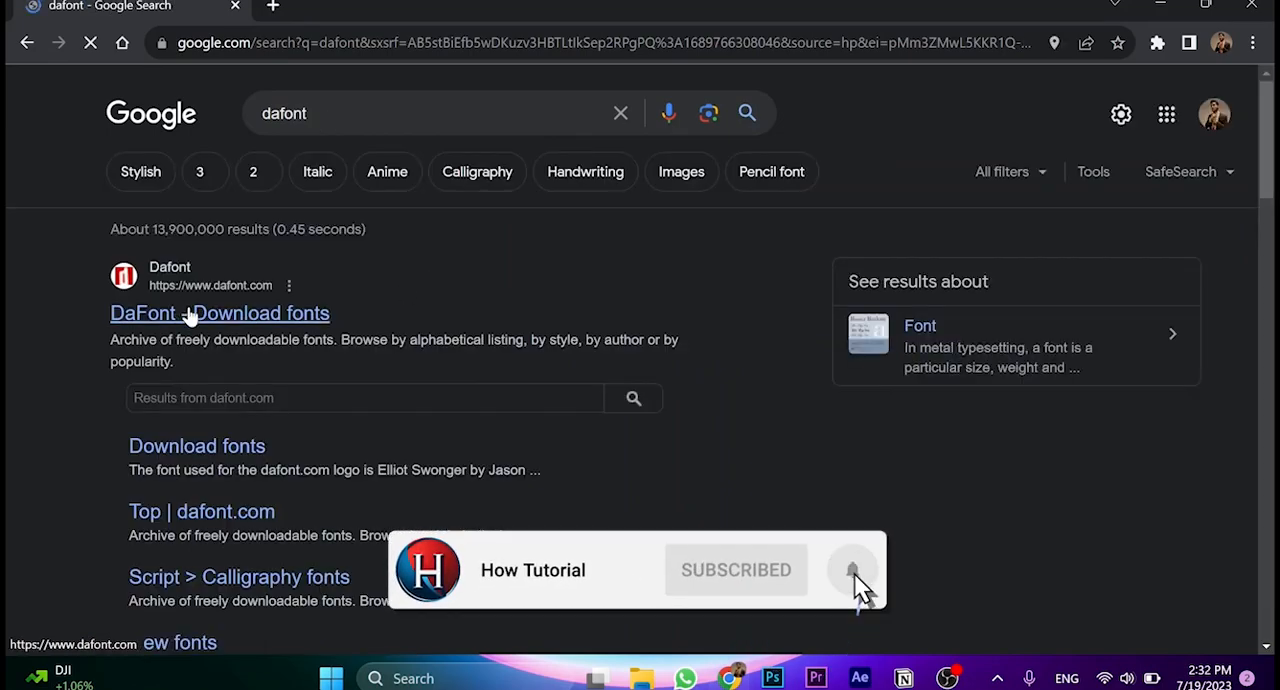
Open the DaFont site and the Spark Bubble page from Recently added fonts.
click(219, 313)
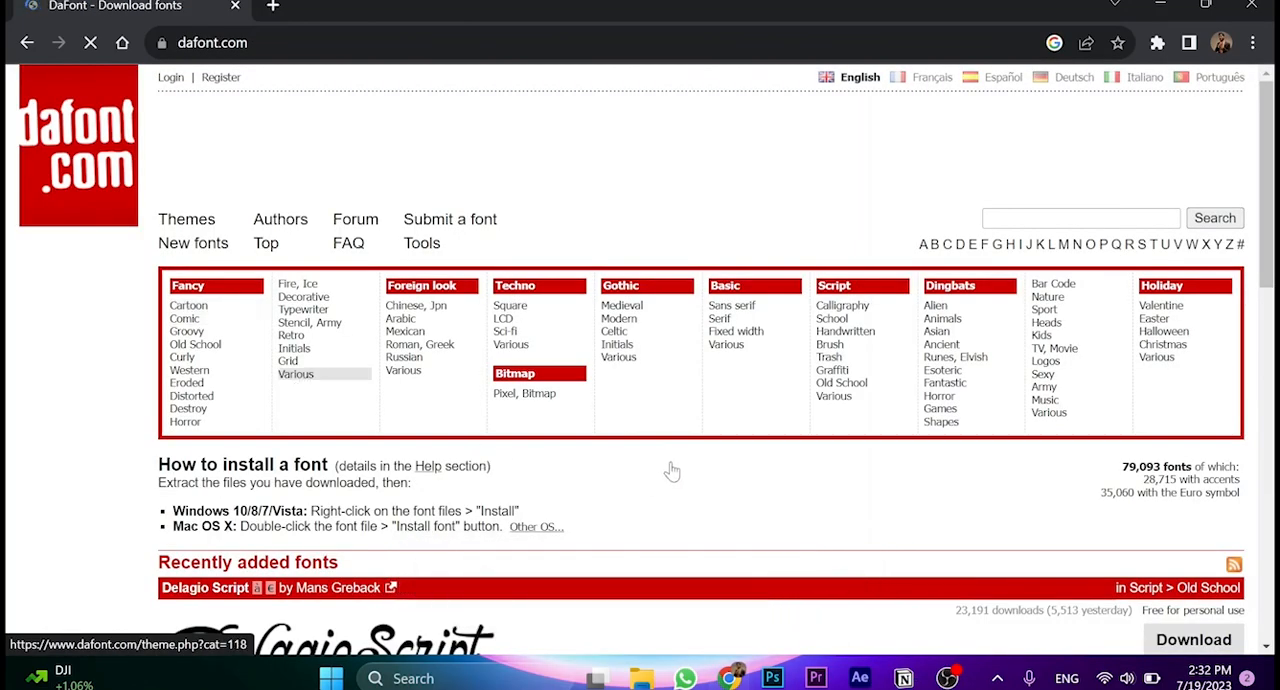
scroll(down, 3)
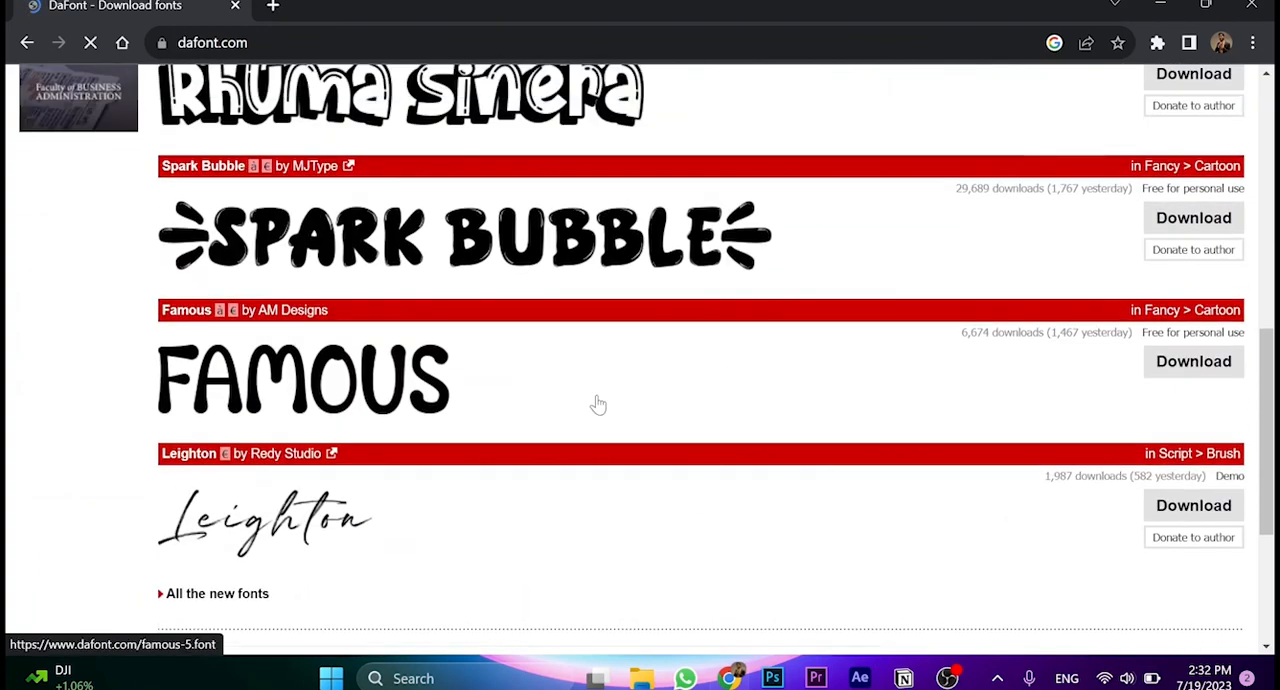
scroll(up, 3)
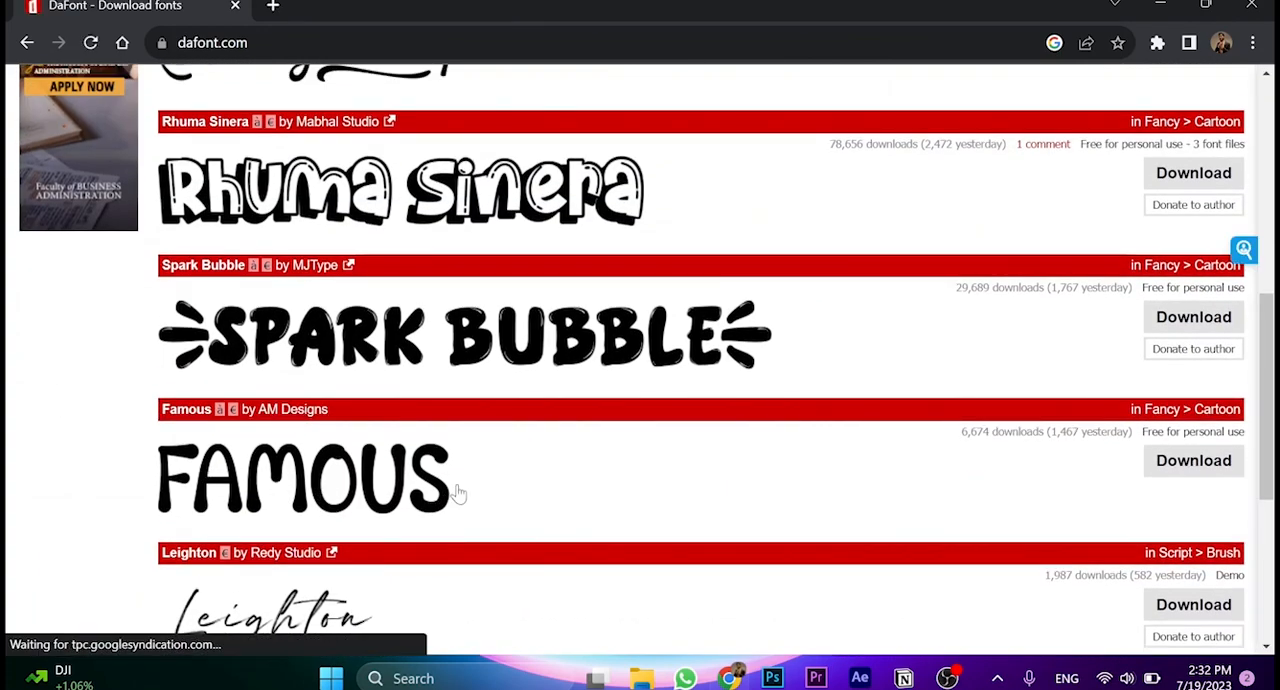
mouse_move(200, 268)
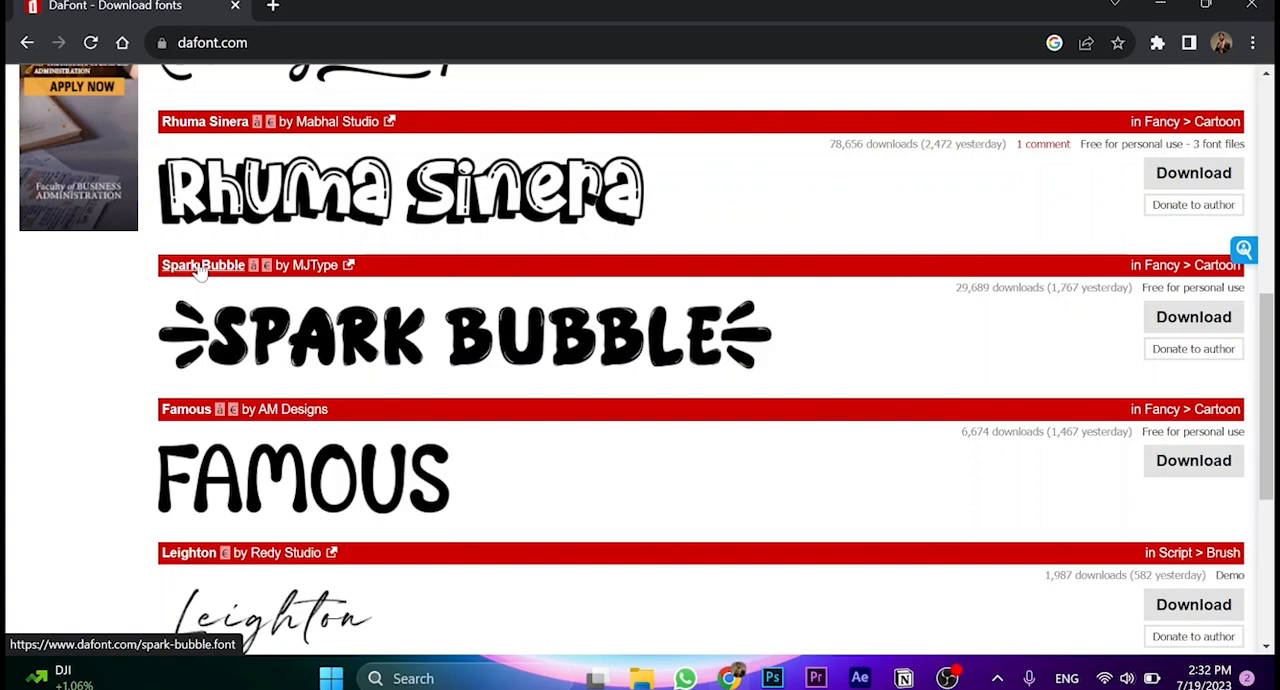
click(1192, 317)
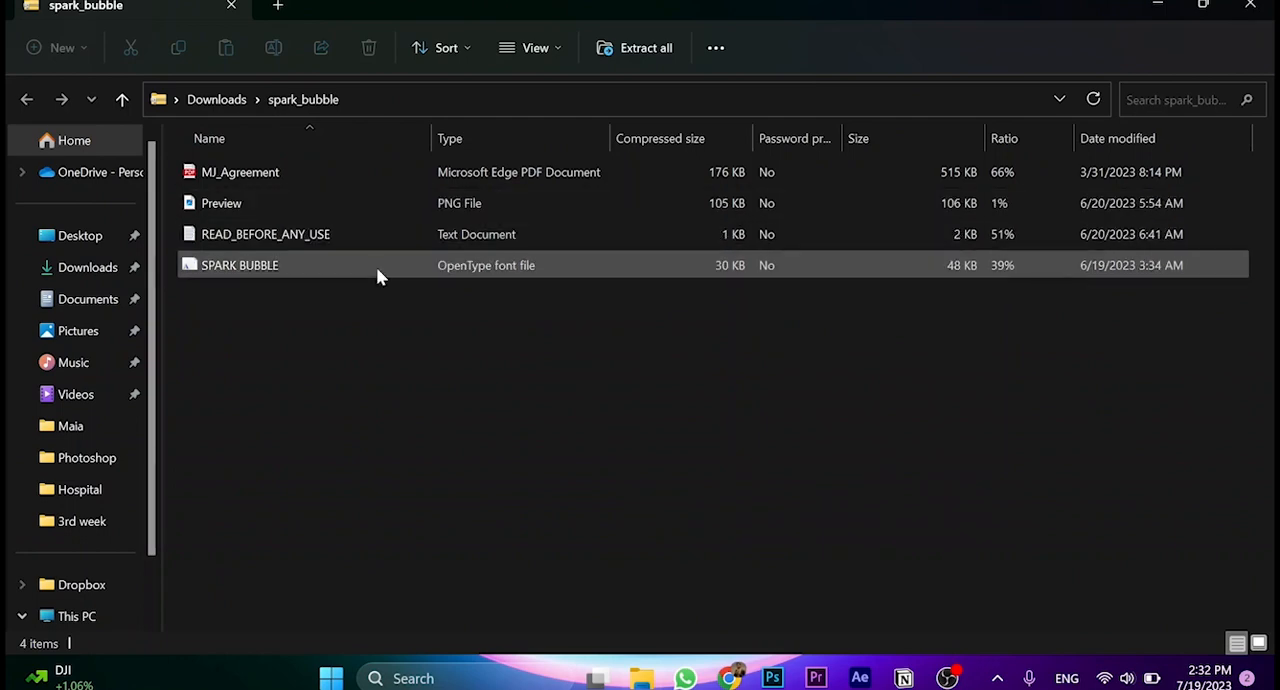
mouse_move(448, 283)
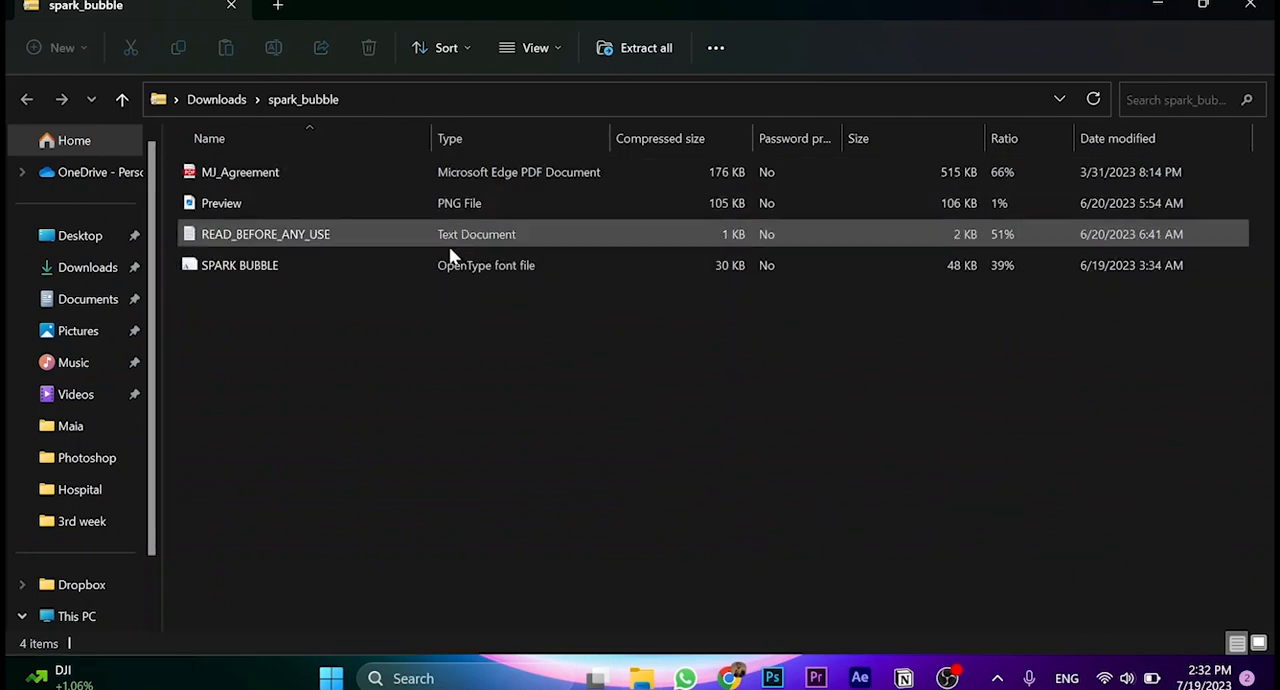
Preview the SPARK BUBBLE OpenType font file, then close the preview.
click(240, 265)
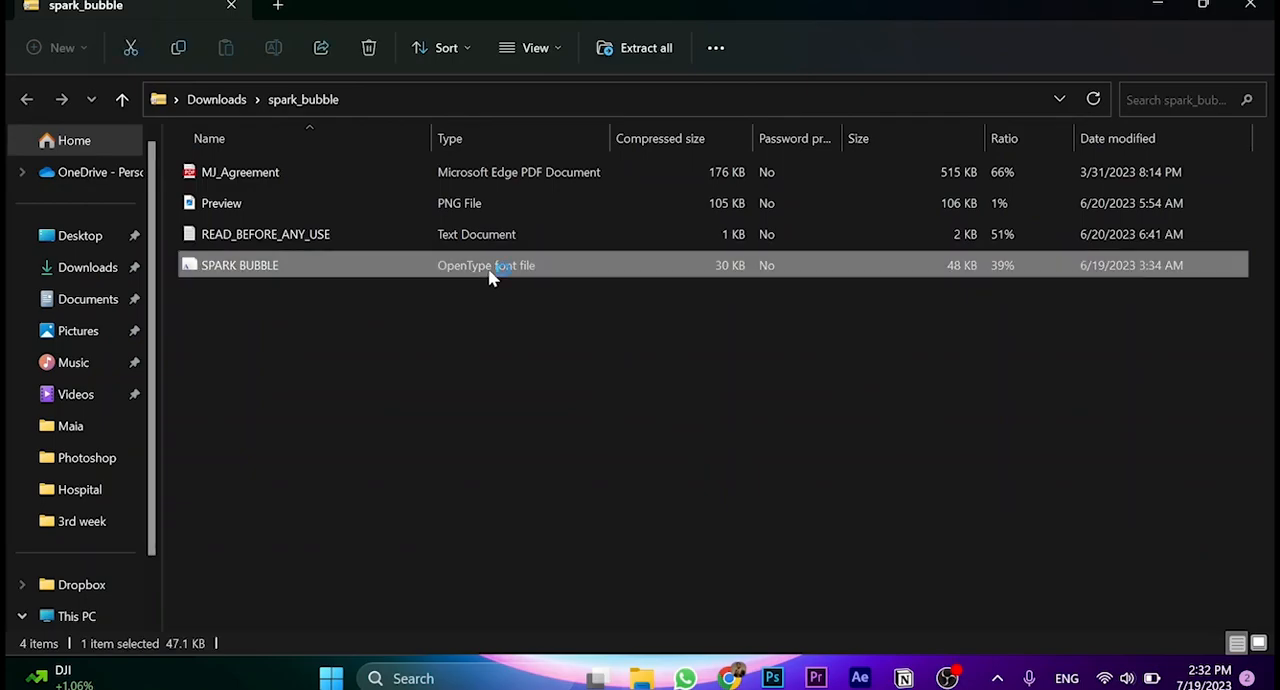
click(311, 163)
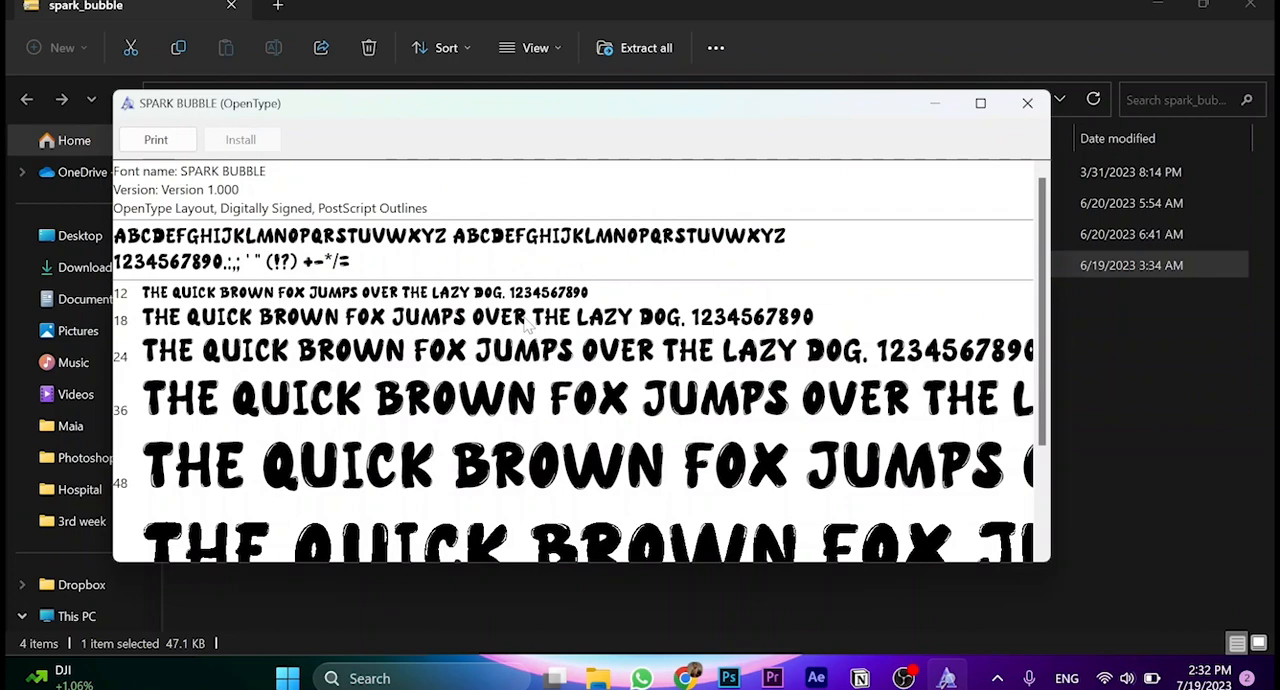
mouse_move(765, 330)
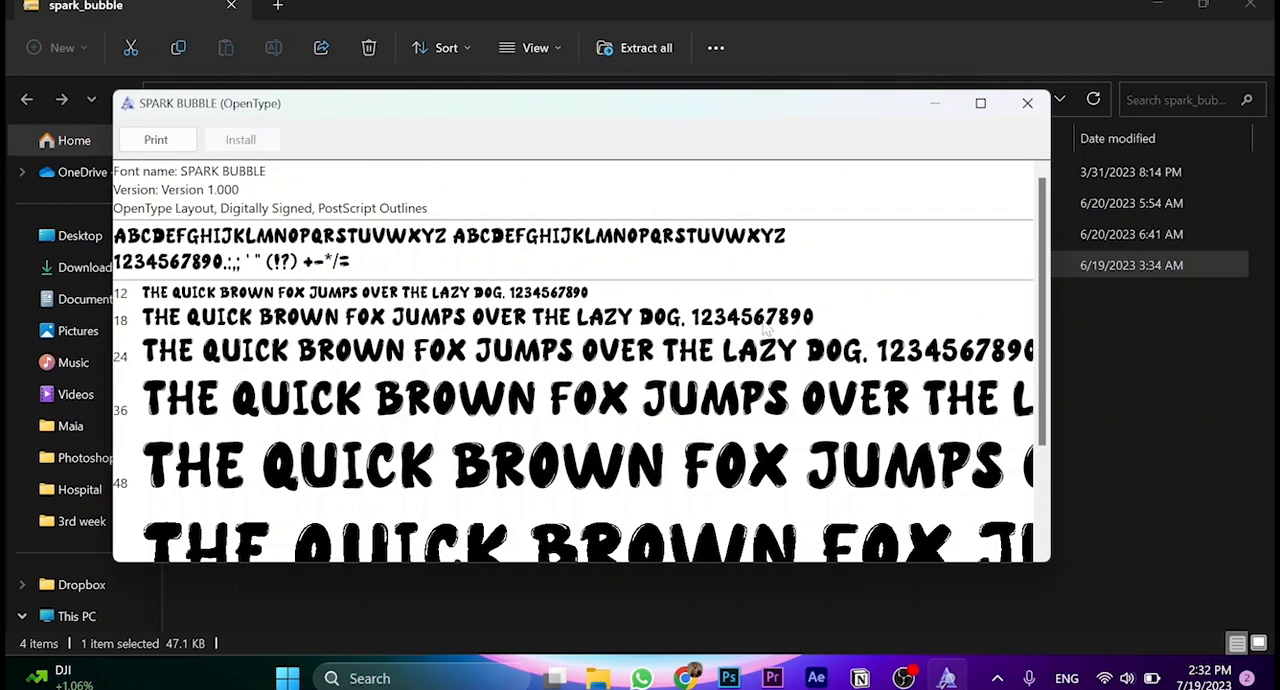
click(1027, 103)
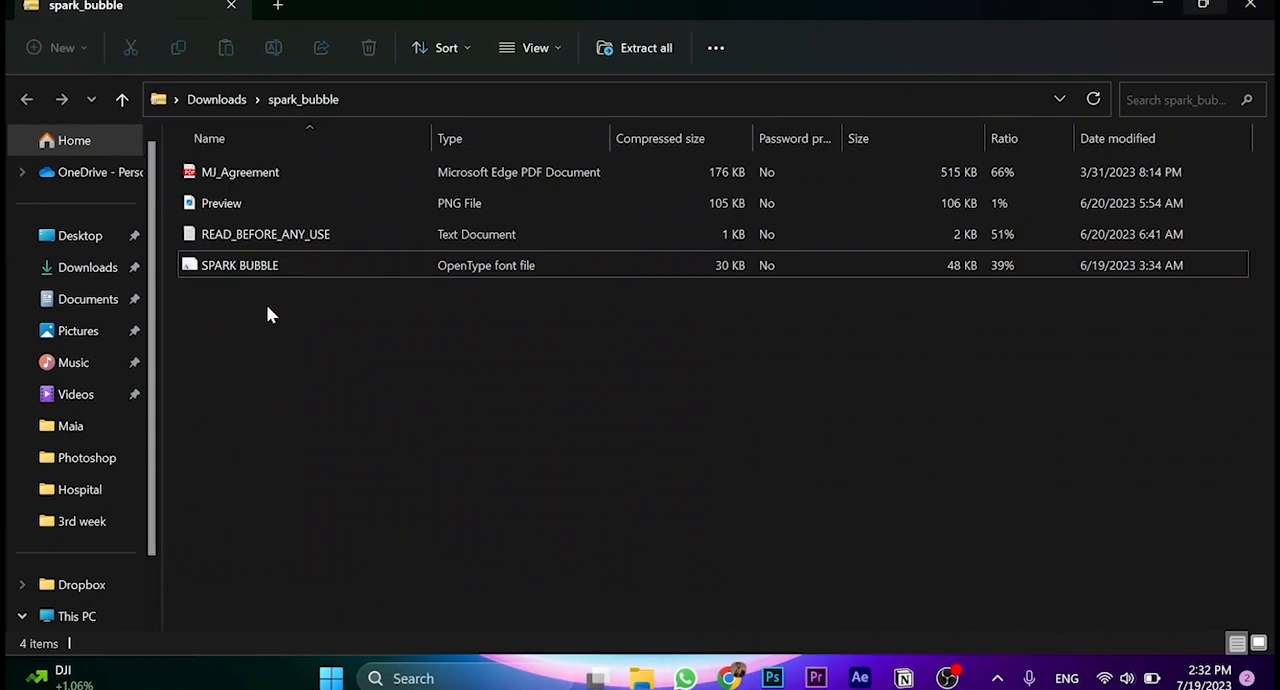
mouse_move(384, 329)
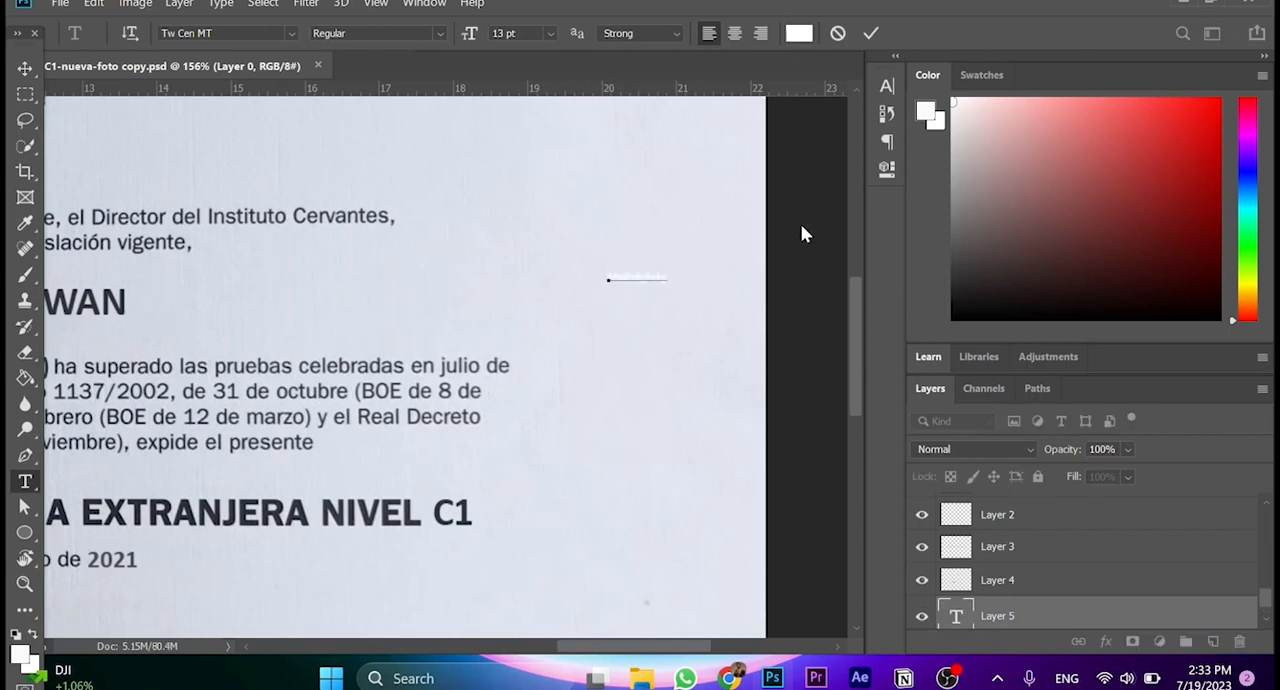
Set the text colour of Layer 5 to black (#000000).
click(796, 33)
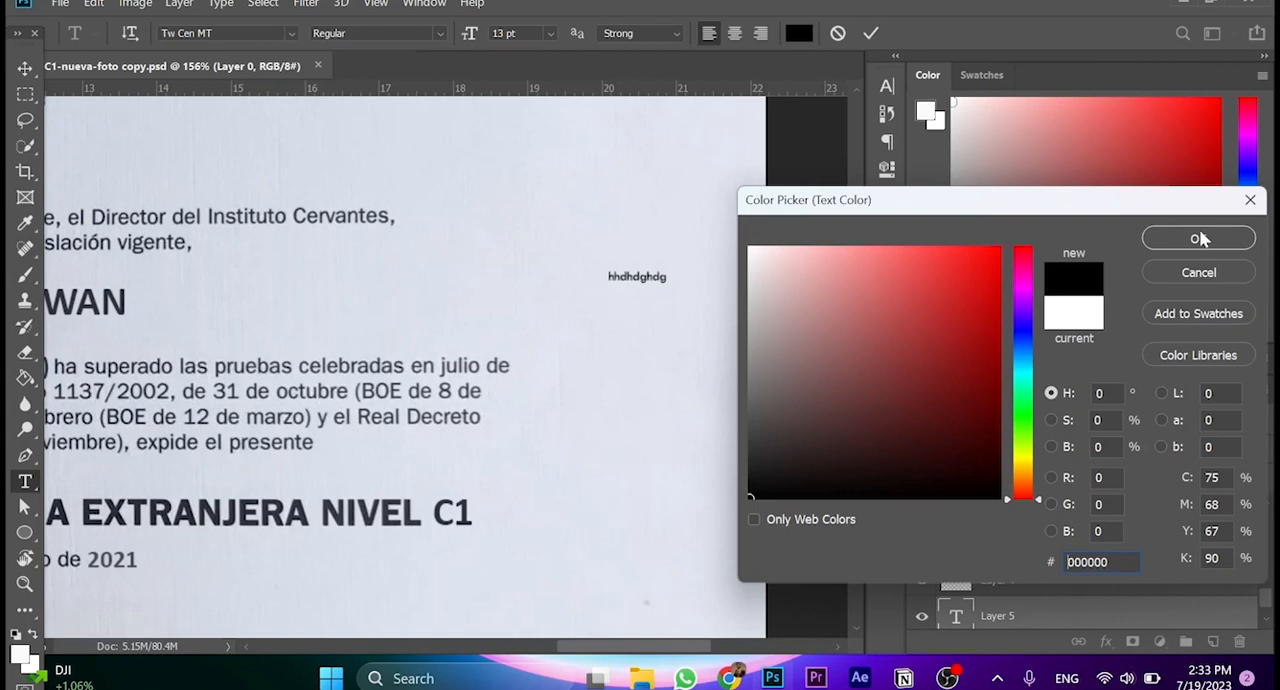
click(1198, 238)
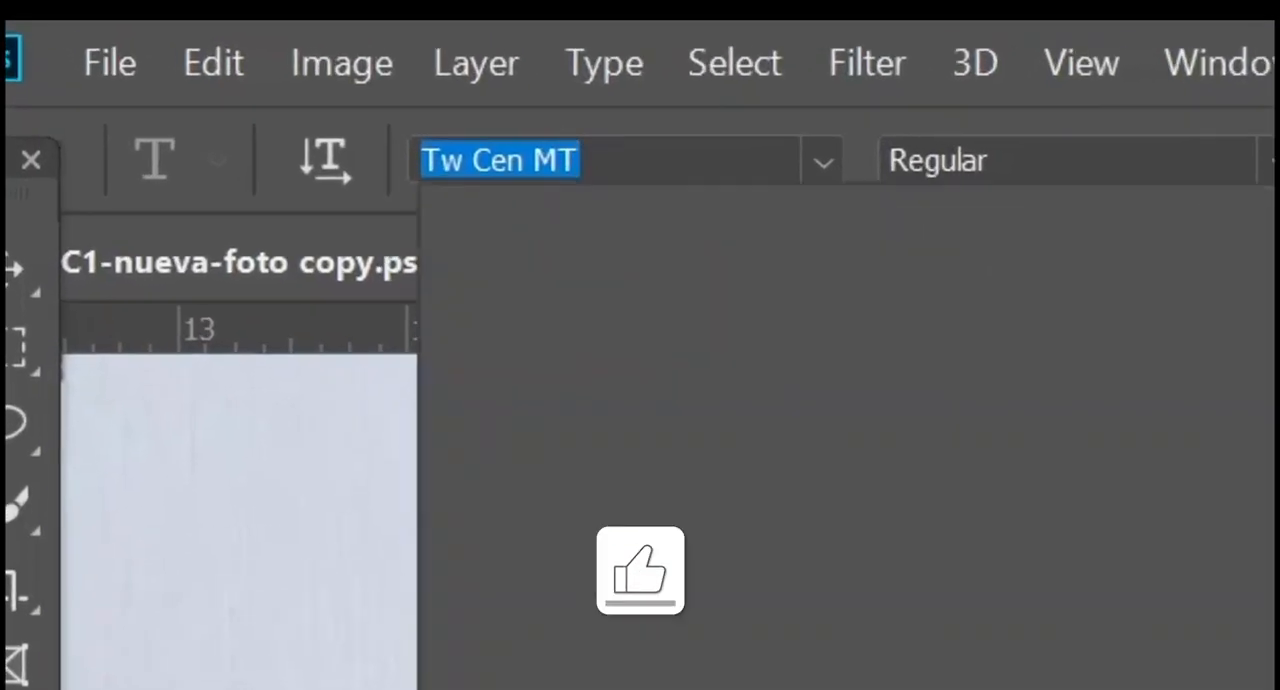
Search the font family list for 'spark' to show SPARK BUBBLE Regular.
text(spark)
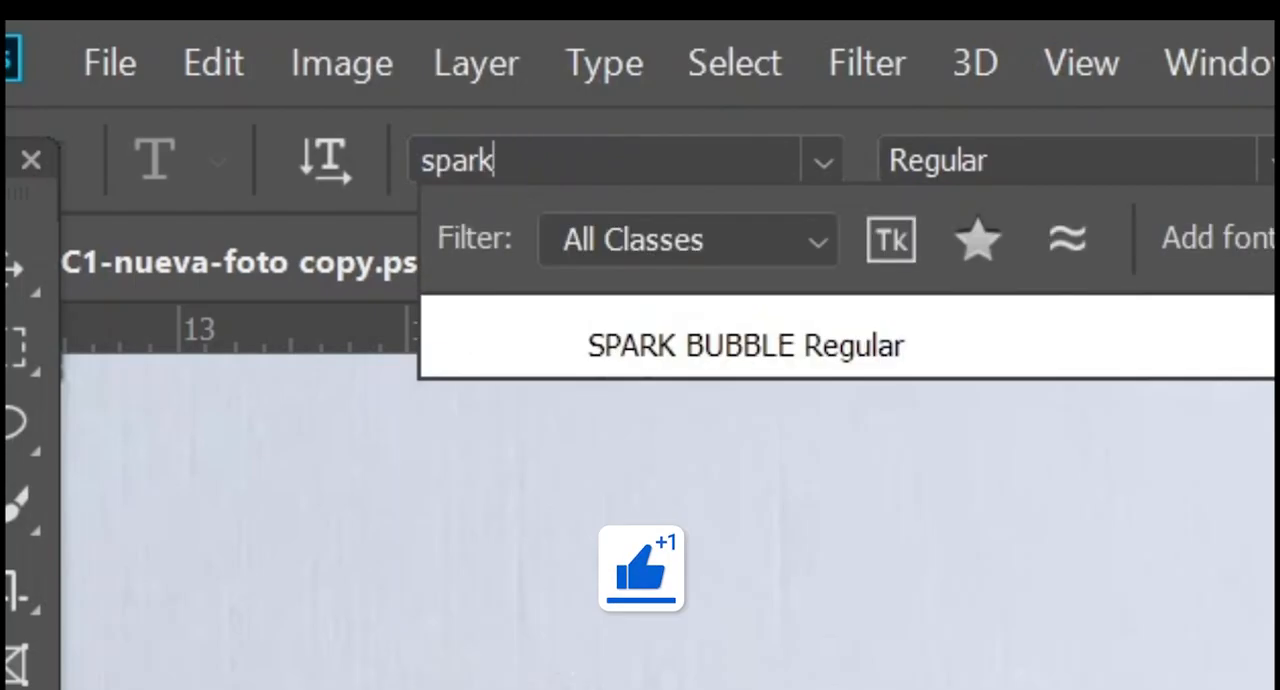